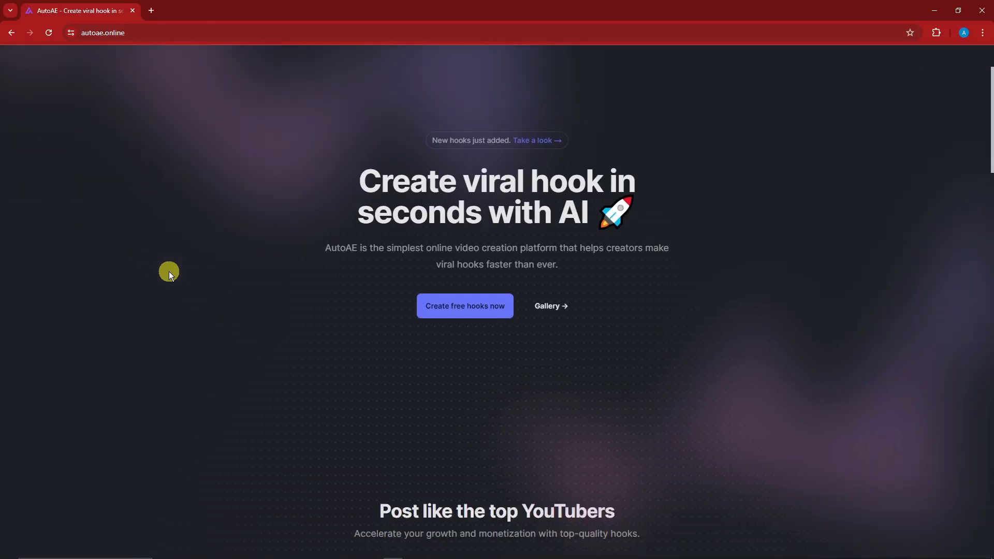
Step: Scroll through the autoae.online homepage and open Pricing in a new tab
{"action": "scroll", "scroll_direction": "down", "scroll_amount": 3}
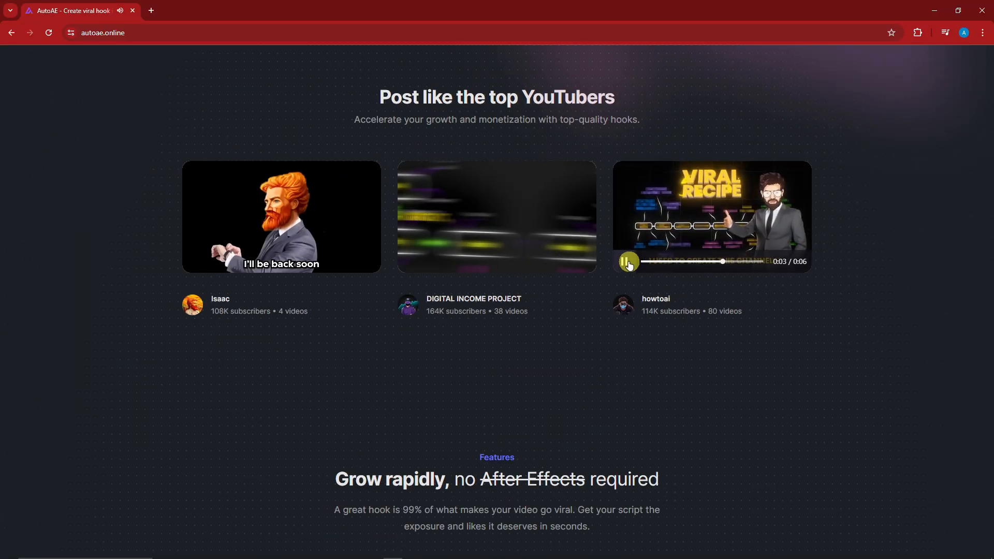
{"action": "scroll", "scroll_direction": "down", "scroll_amount": 3}
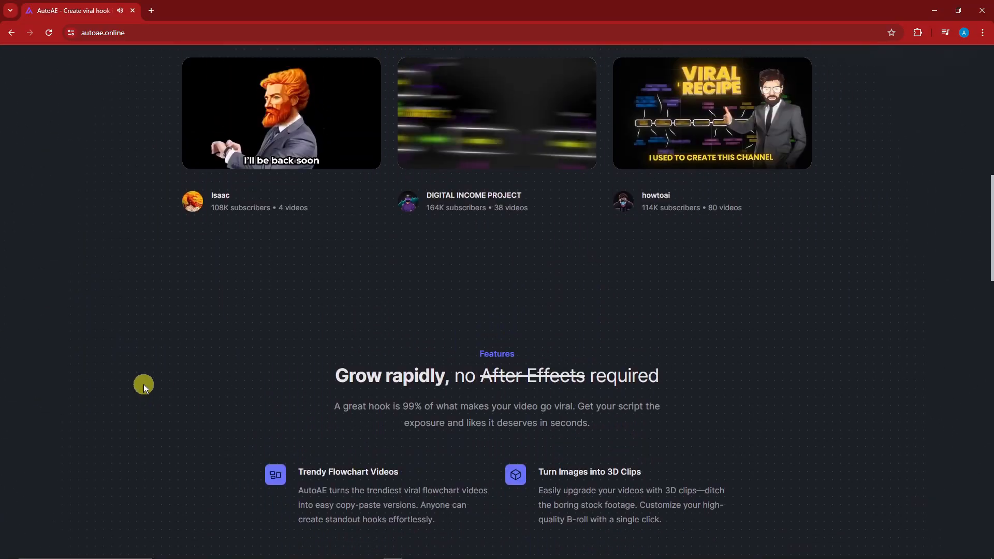
{"action": "scroll", "scroll_direction": "up", "scroll_amount": 3}
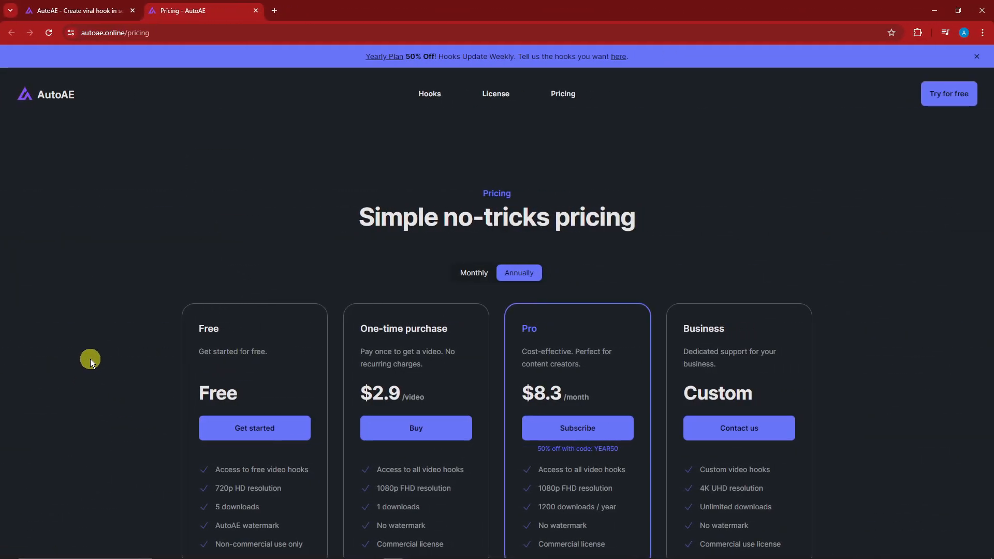
Step: Switch pricing to Monthly billing so Pro shows $9.9 per month
{"action": "scroll", "scroll_direction": "down", "scroll_amount": 3}
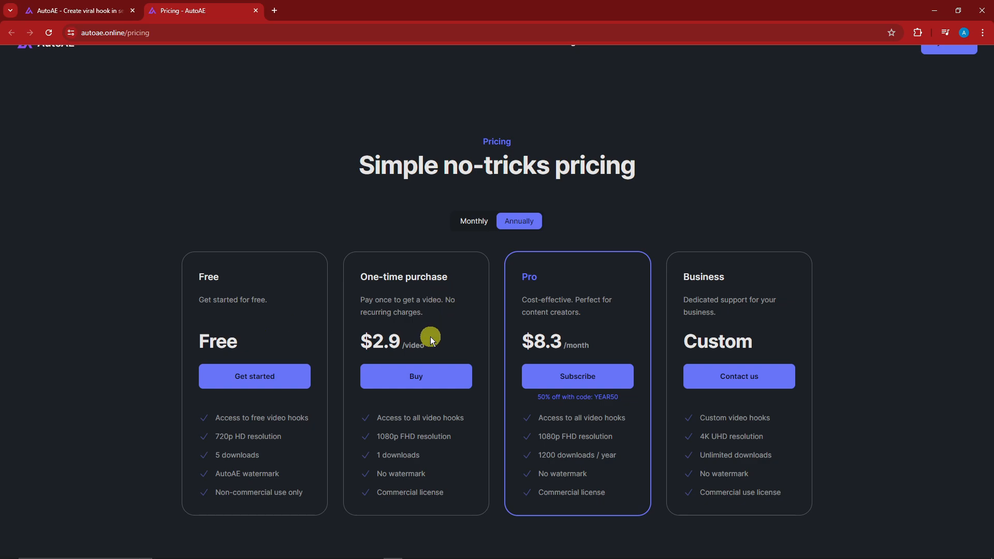
{"action": "mouse_move", "coordinate": [601, 320]}
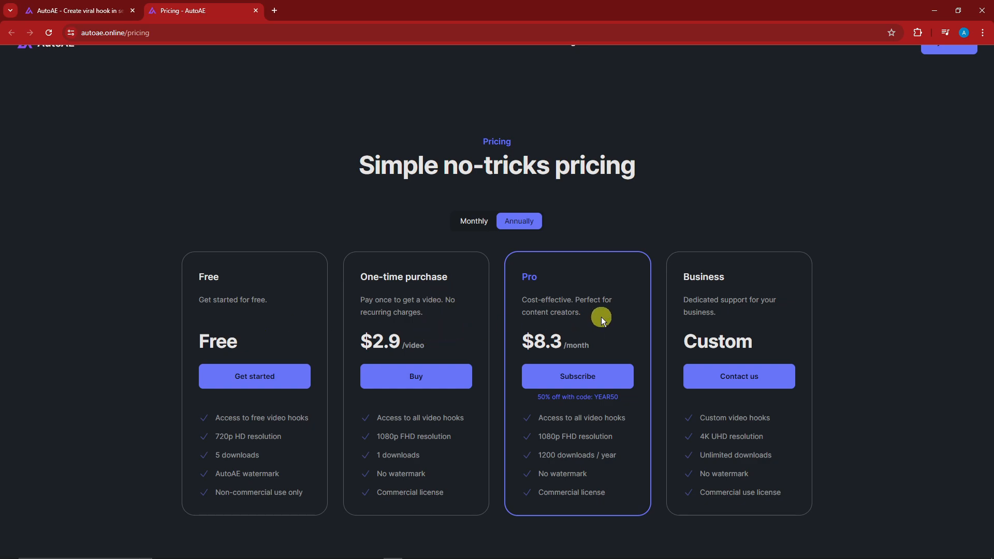
{"action": "mouse_move", "coordinate": [604, 317]}
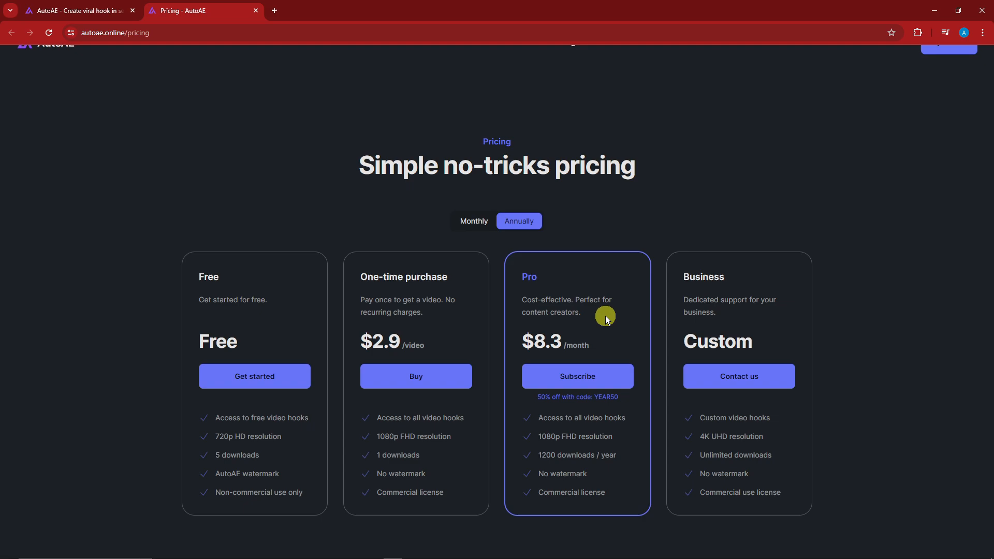
{"action": "left_click", "coordinate": [474, 220]}
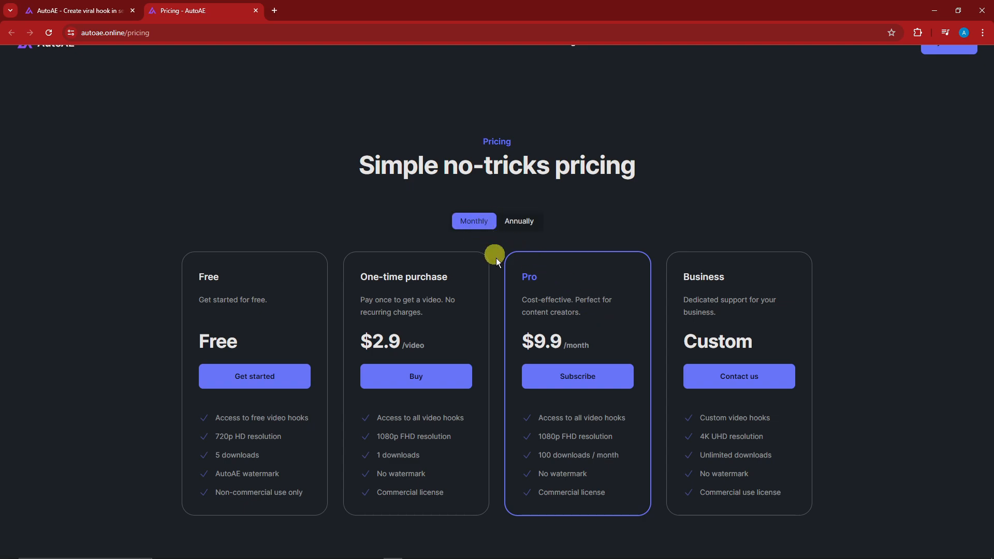
{"action": "left_click", "coordinate": [518, 220]}
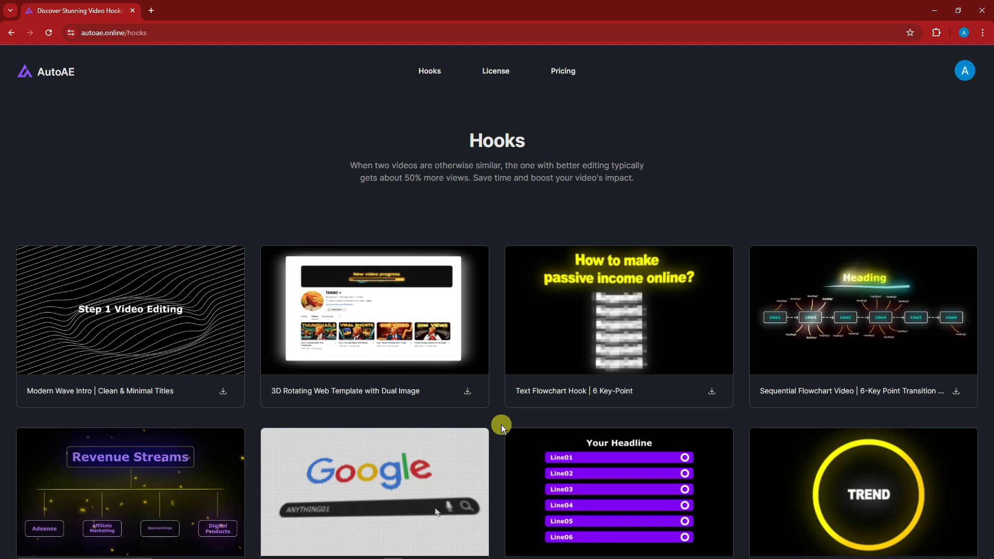
Step: Browse the Hooks gallery and open 'Radiant Text Transition | Engaging & Dynamic Effect'
{"action": "scroll", "scroll_direction": "down", "scroll_amount": 3}
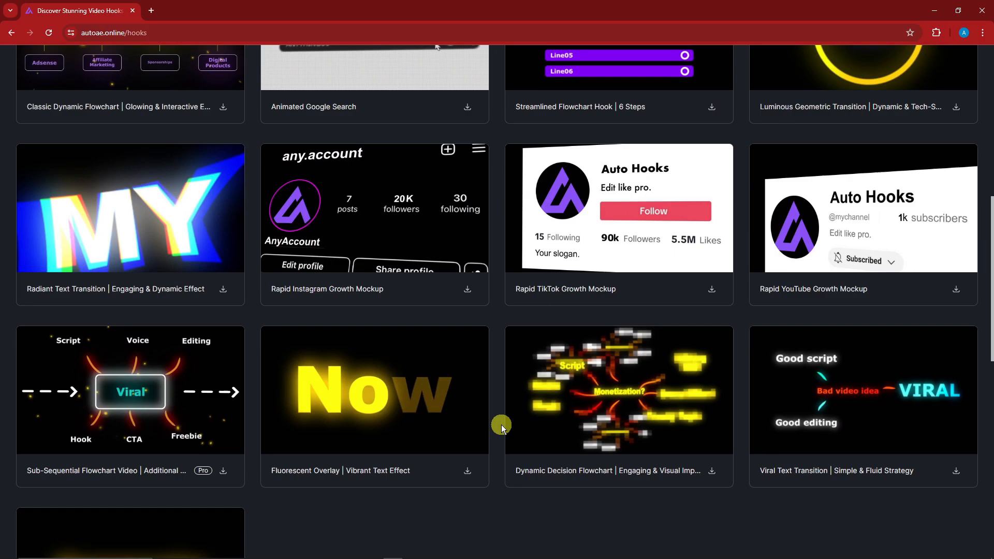
{"action": "scroll", "scroll_direction": "up", "scroll_amount": 3}
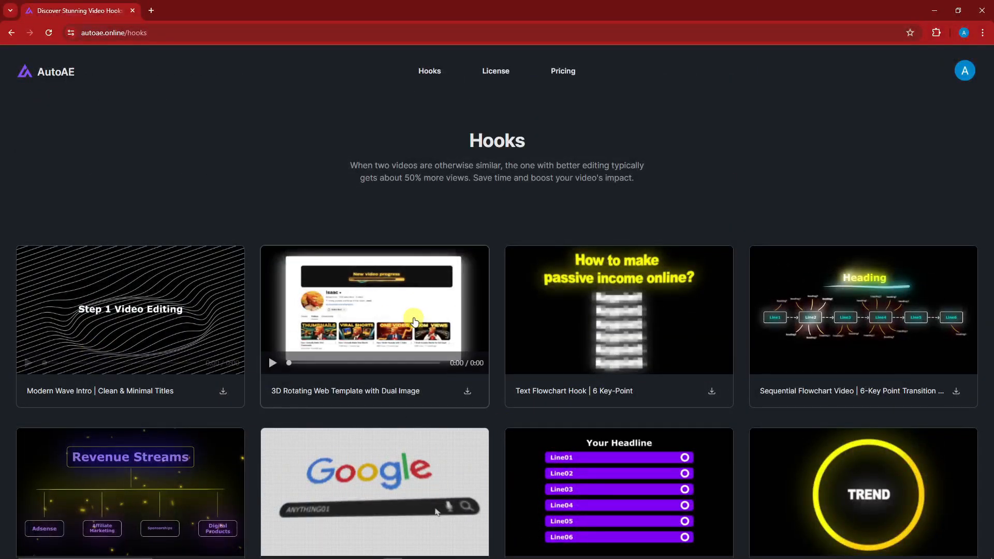
{"action": "scroll", "scroll_direction": "down", "scroll_amount": 3}
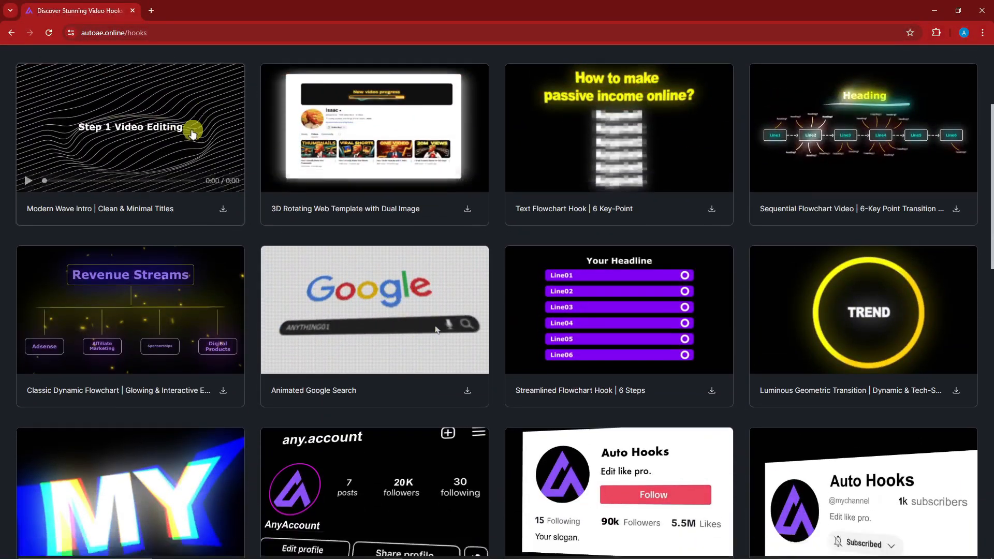
{"action": "scroll", "scroll_direction": "down", "scroll_amount": 3}
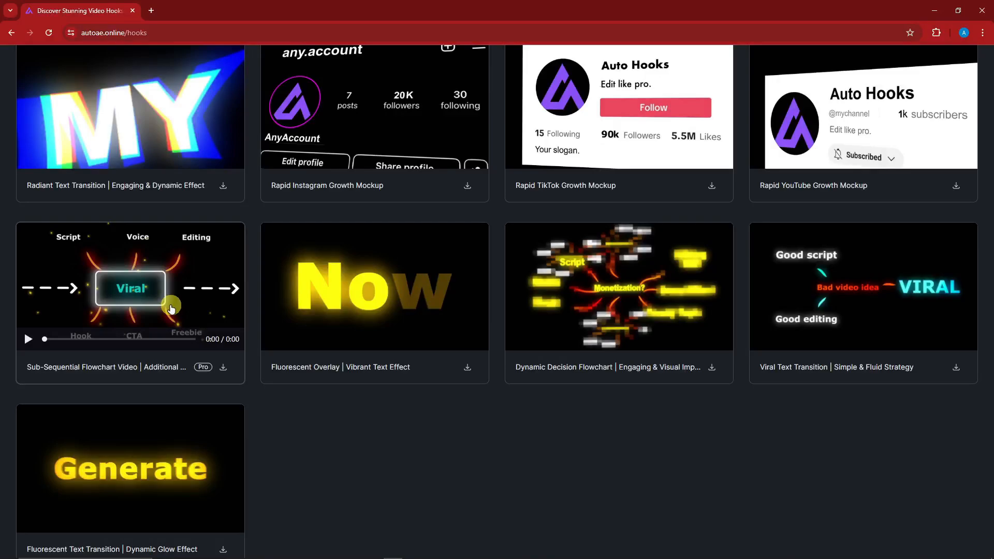
{"action": "scroll", "scroll_direction": "down", "scroll_amount": 3}
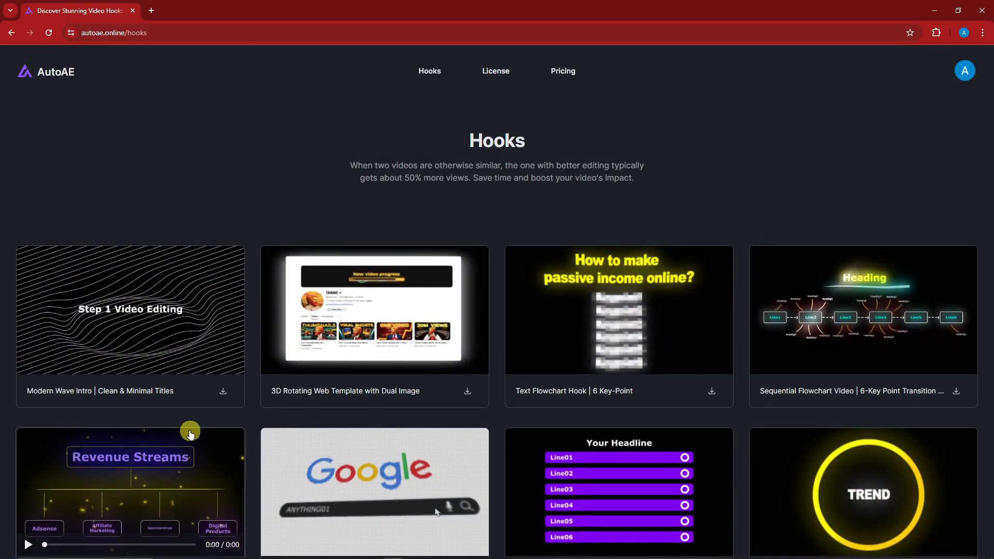
{"action": "scroll", "scroll_direction": "down", "scroll_amount": 3}
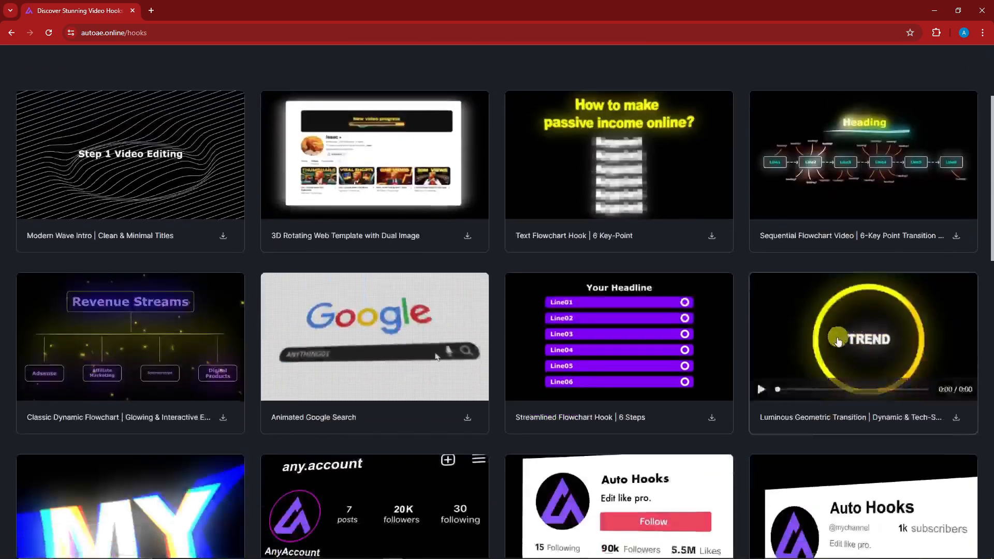
{"action": "scroll", "scroll_direction": "down", "scroll_amount": 3}
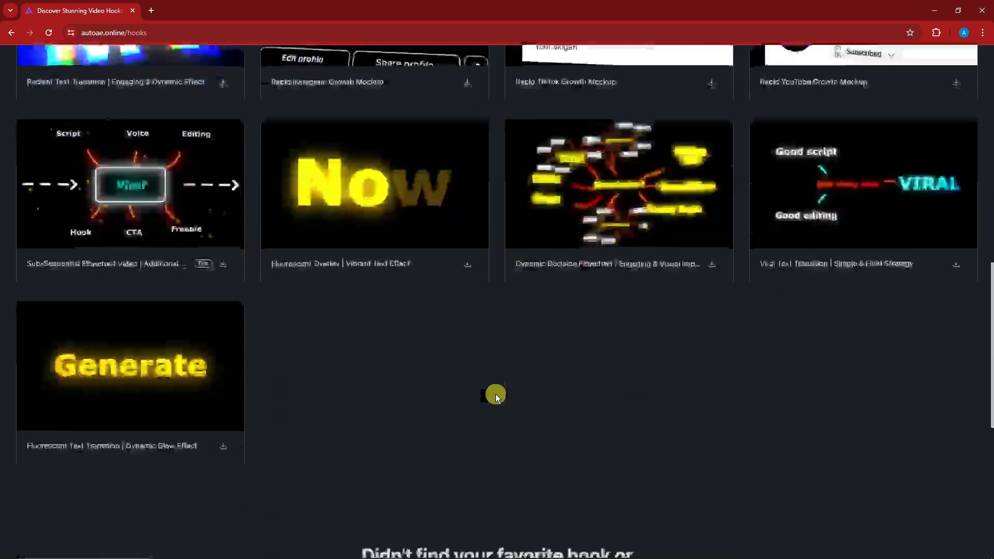
{"action": "scroll", "scroll_direction": "down", "scroll_amount": 3}
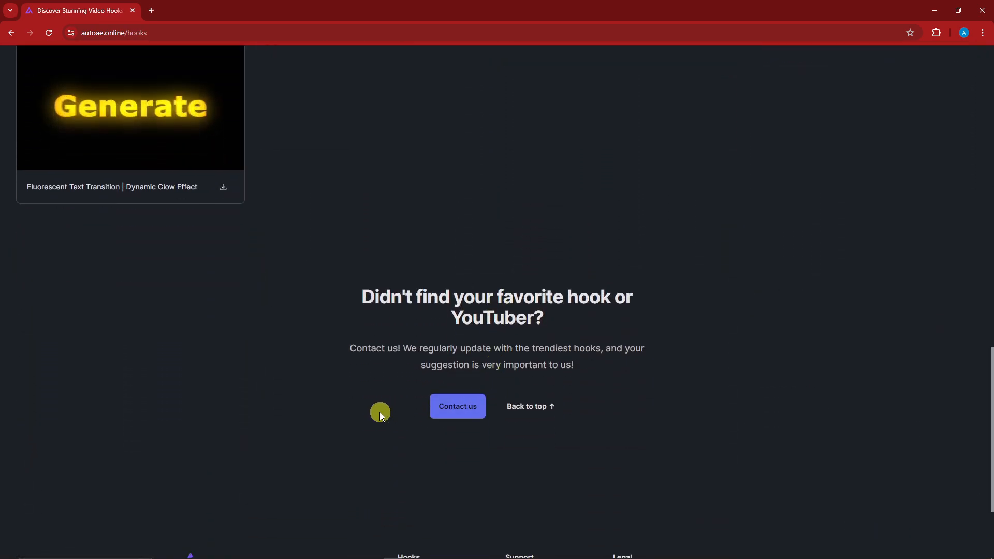
{"action": "scroll", "scroll_direction": "up", "scroll_amount": 3}
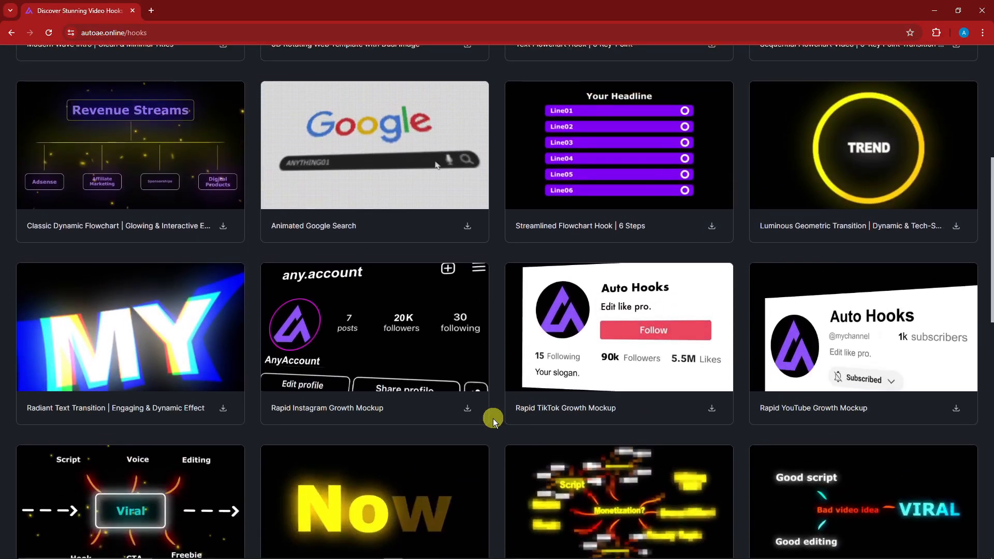
{"action": "mouse_move", "coordinate": [164, 352]}
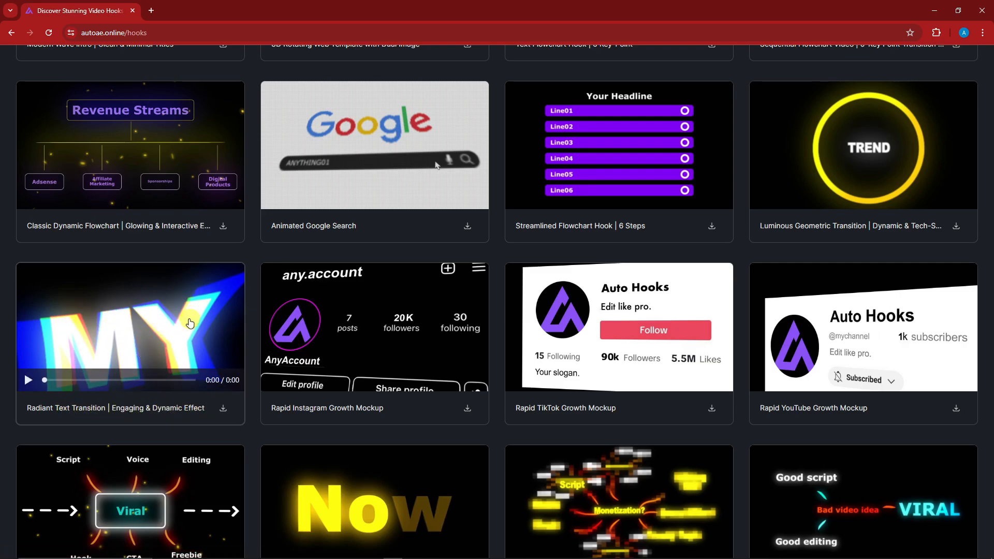
{"action": "left_click", "coordinate": [130, 327]}
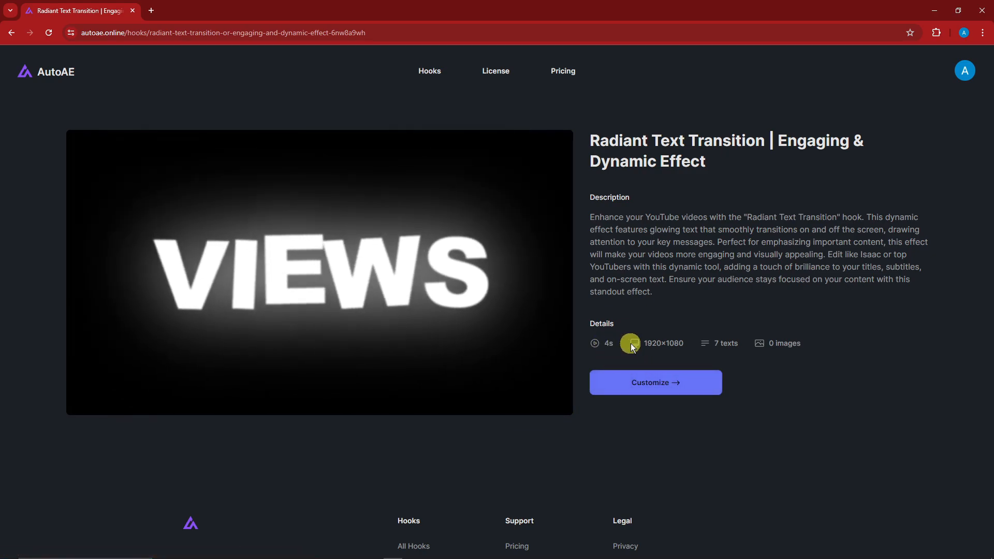
{"action": "mouse_move", "coordinate": [805, 370]}
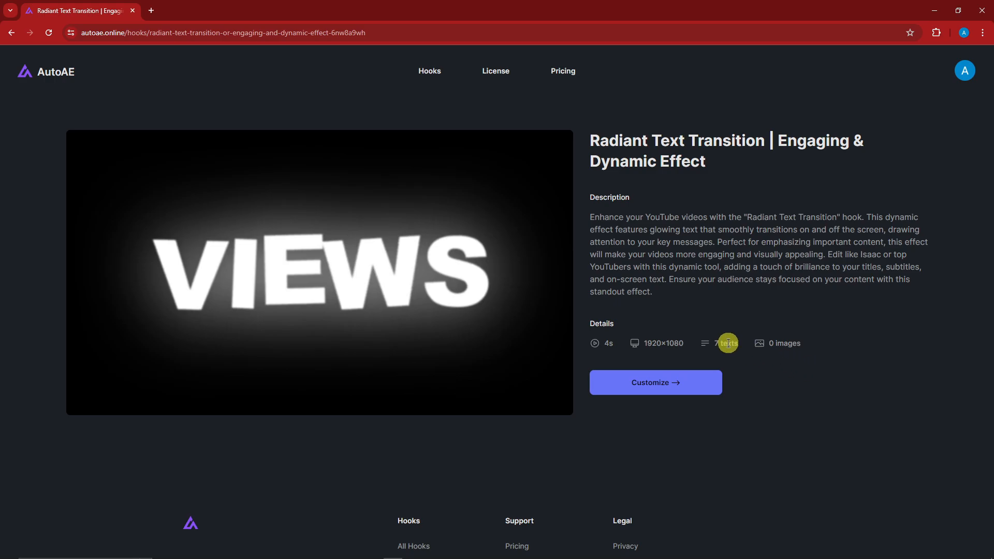
{"action": "left_click", "coordinate": [655, 382]}
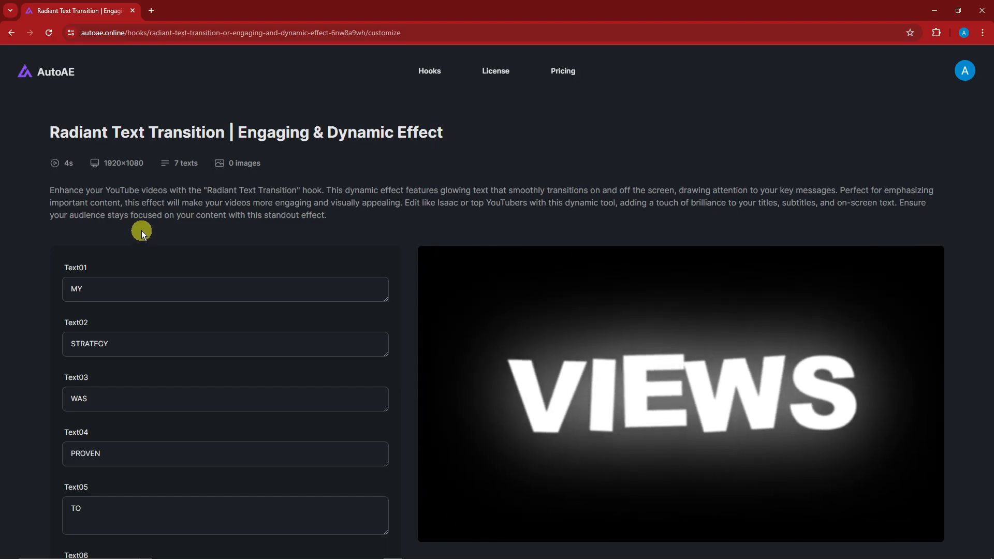
Step: Change the first text fields to Hello, Good morning, Good afternoon and Good evening
{"action": "scroll", "scroll_direction": "down", "scroll_amount": 3}
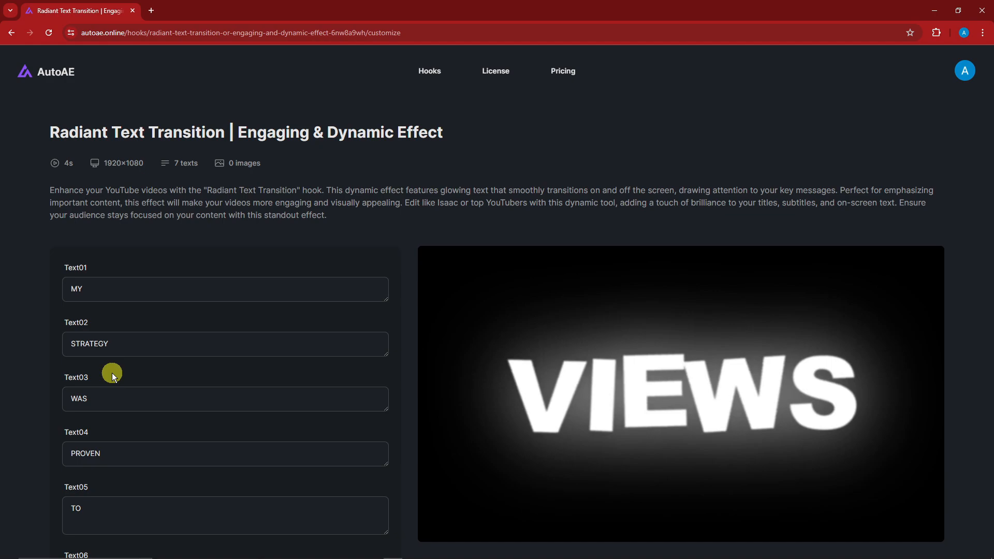
{"action": "mouse_move", "coordinate": [616, 158]}
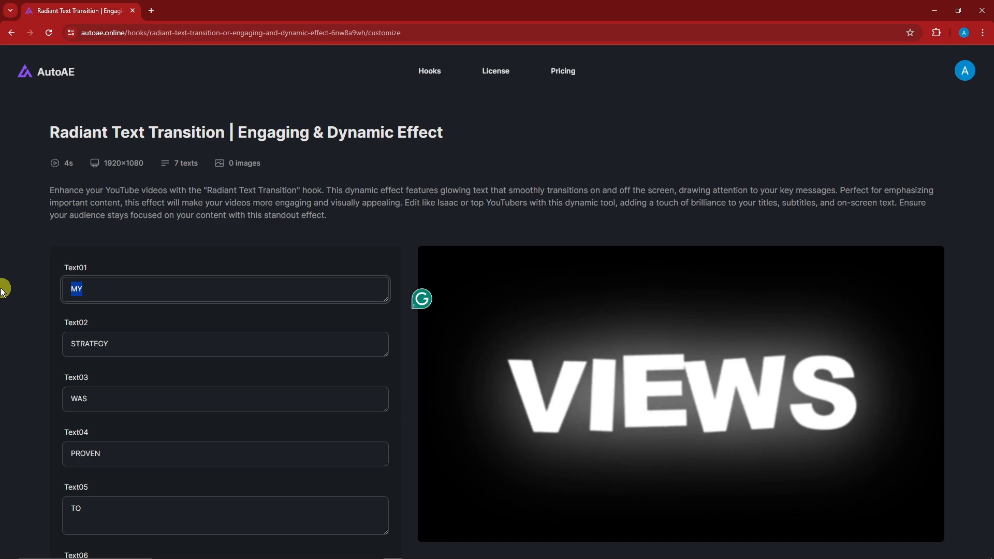
{"action": "type", "text": "Hello"}
{"action": "left_click", "coordinate": [226, 400]}
{"action": "type", "text": "G"}
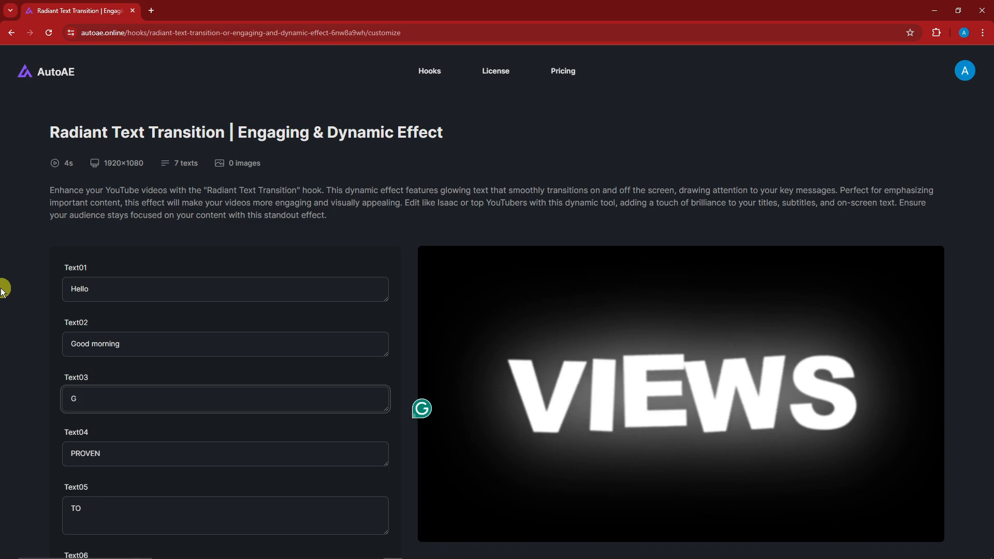
{"action": "type", "text": "ood afternoon"}
{"action": "left_click", "coordinate": [226, 516]}
{"action": "type", "text": "How"}
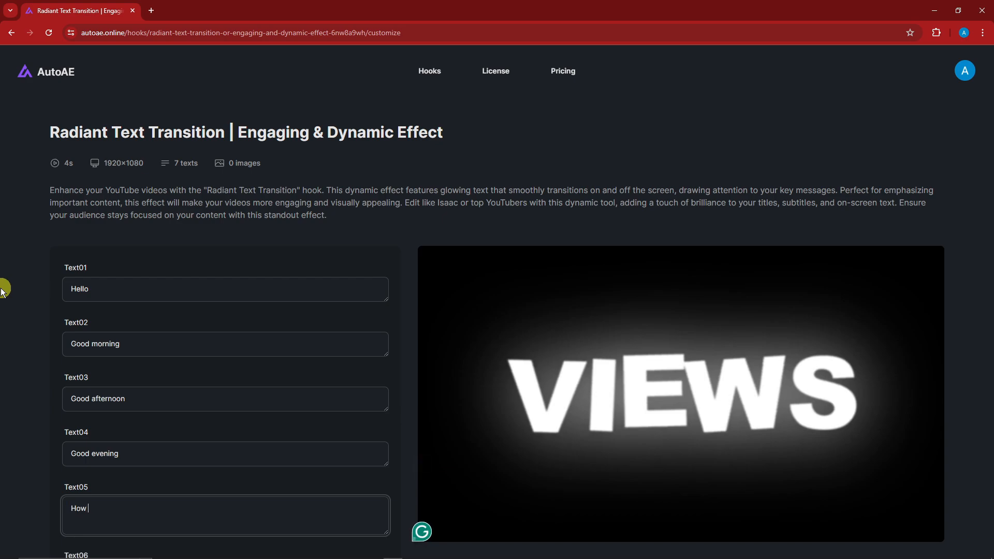
Step: Set Text06 to 'Hi' and Text07 to 'SAMPLE', then render the video
{"action": "scroll", "scroll_direction": "down", "scroll_amount": 3}
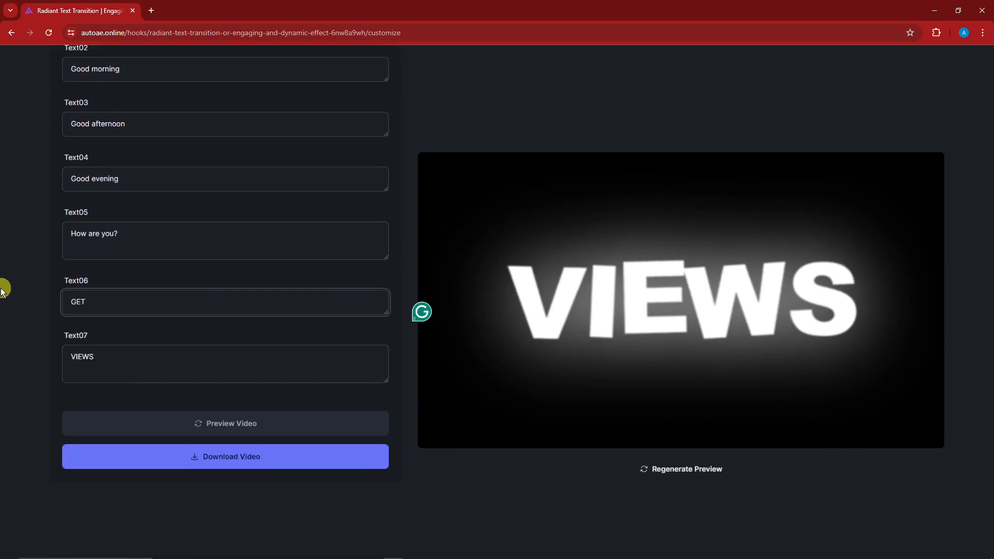
{"action": "double_click", "coordinate": [77, 302]}
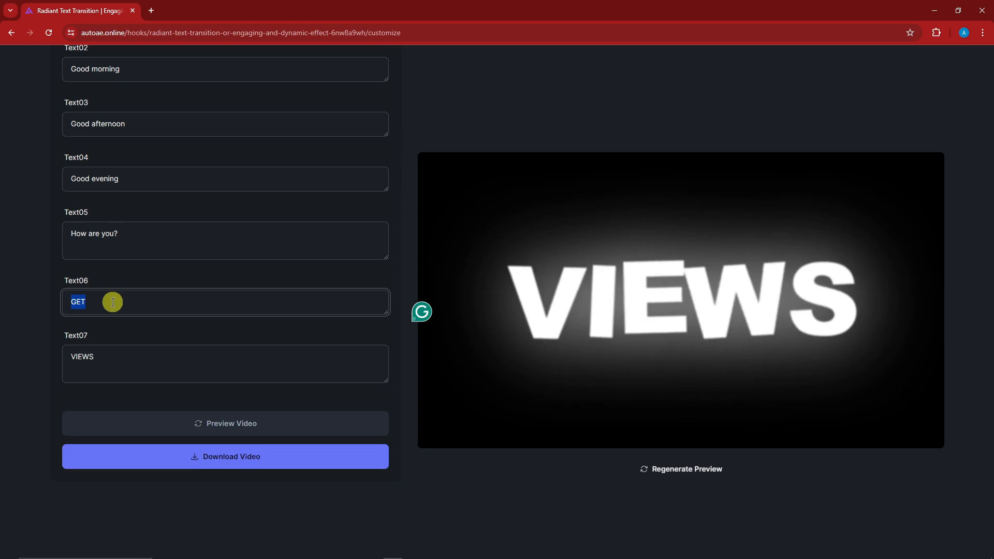
{"action": "type", "text": "Hi"}
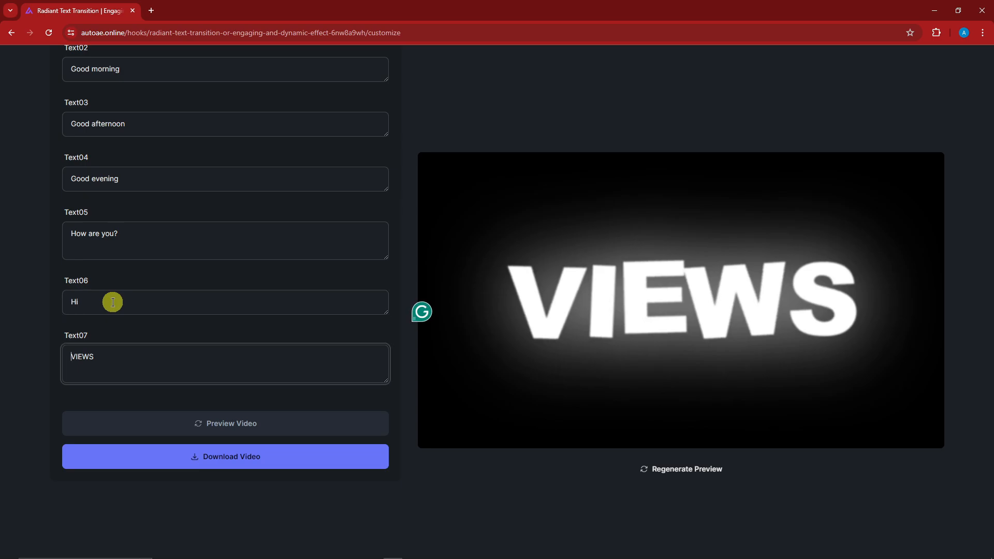
{"action": "type", "text": "SAMLP"}
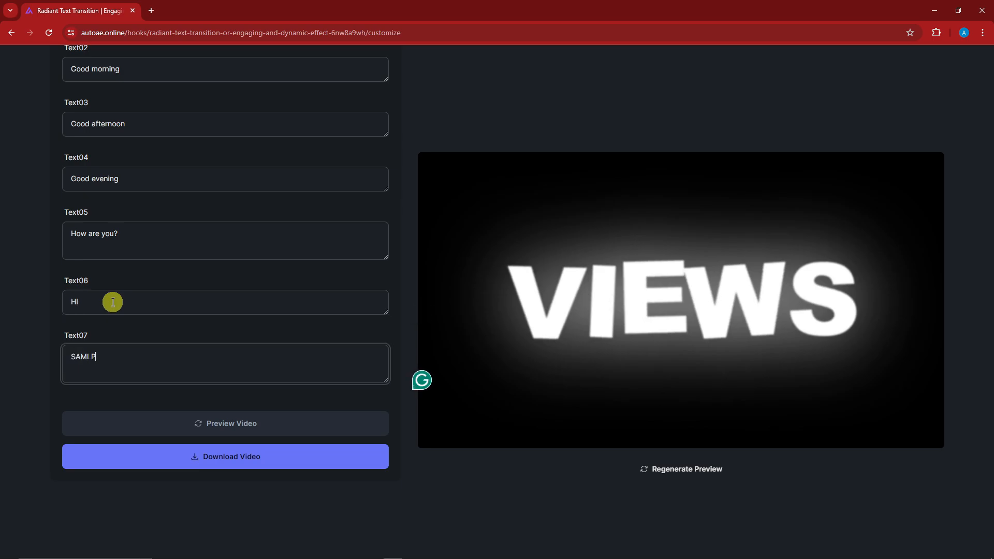
{"action": "type", "text": "SAMPLE"}
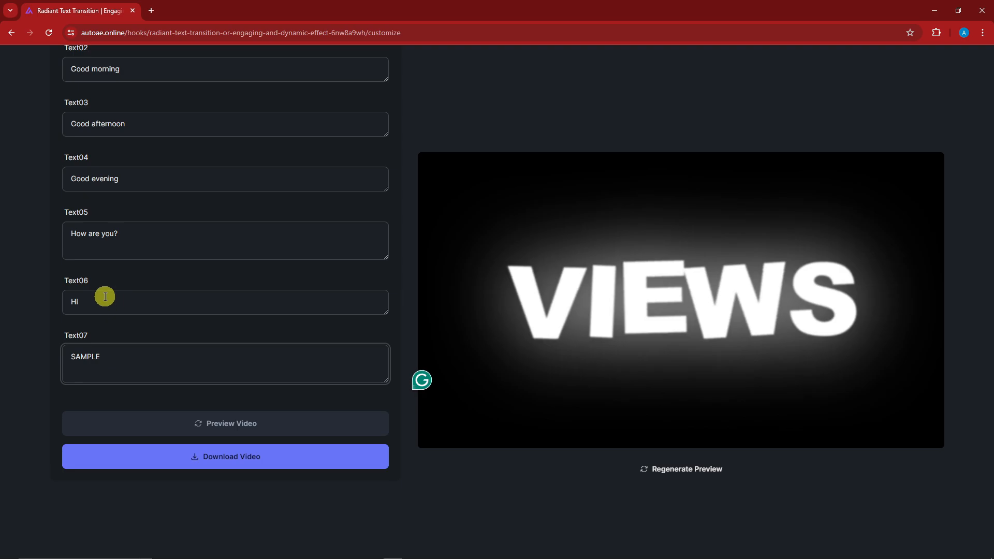
{"action": "mouse_move", "coordinate": [149, 311]}
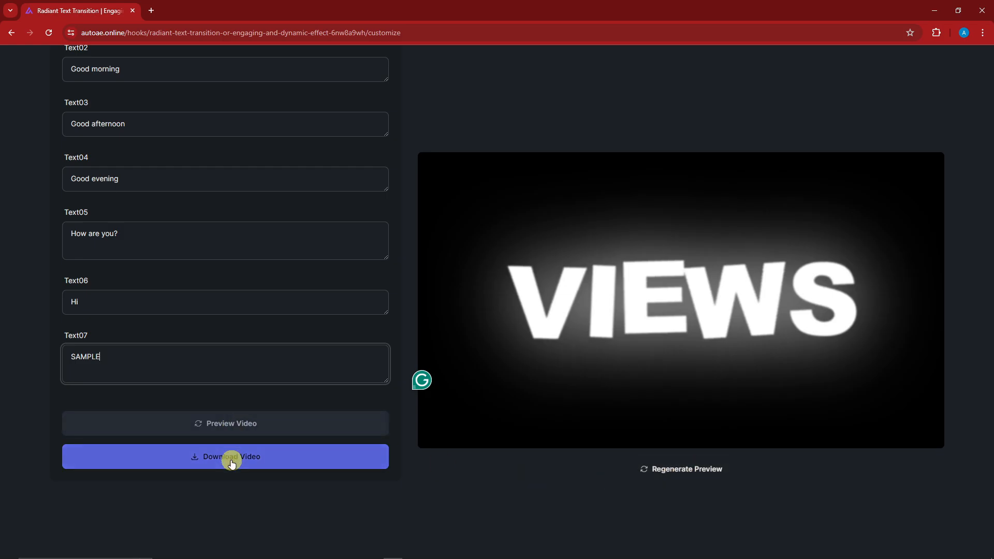
{"action": "left_click", "coordinate": [225, 457]}
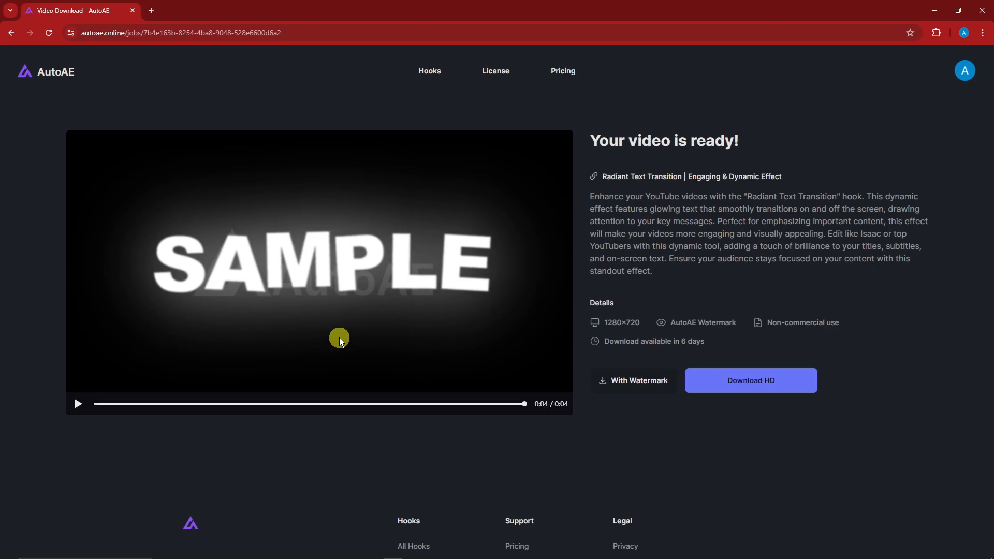
Step: Play the rendered SAMPLE hook video on the 'Your video is ready!' page
{"action": "left_click", "coordinate": [77, 404]}
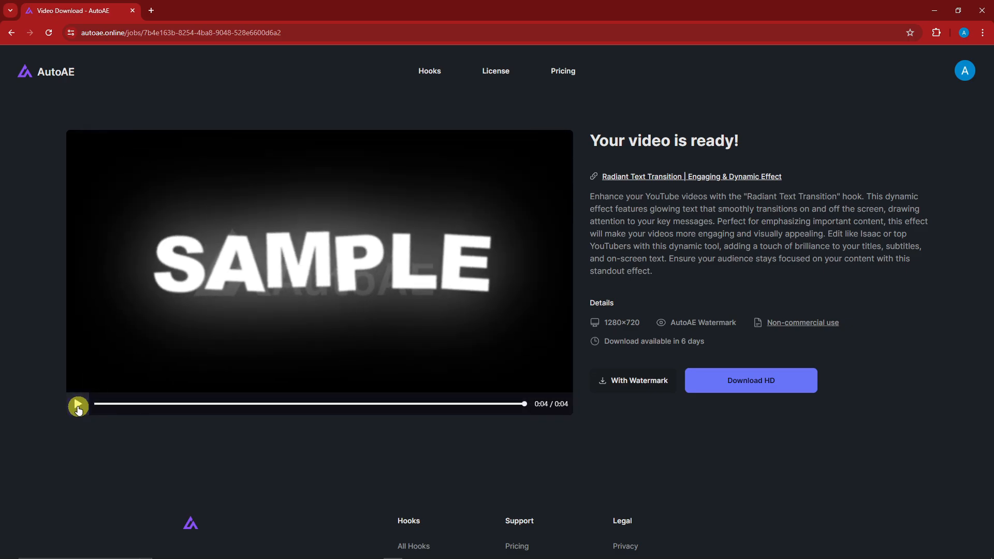
{"action": "left_click", "coordinate": [77, 403]}
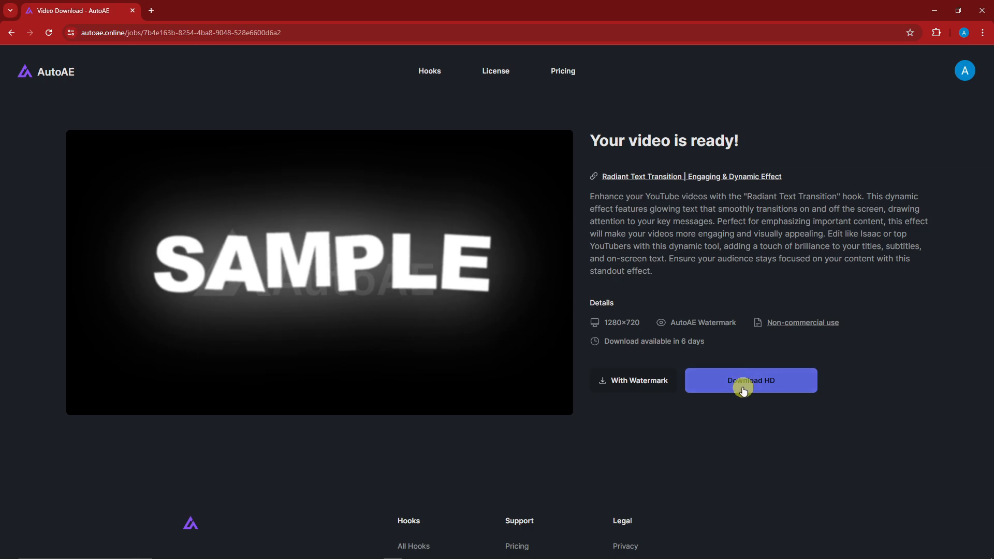
{"action": "mouse_move", "coordinate": [614, 385]}
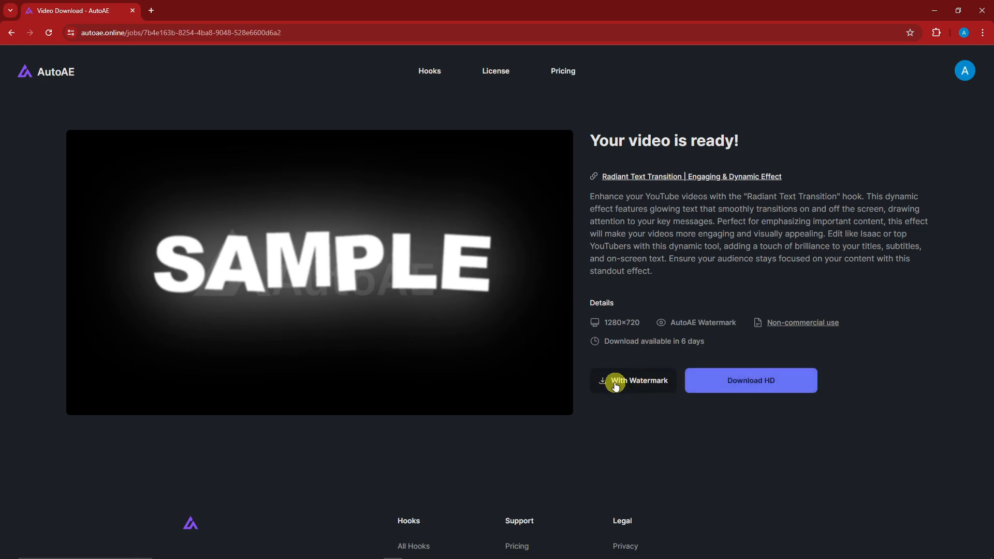
Step: Download the video With Watermark, choosing 'Download anyway' in the offer popup
{"action": "left_click", "coordinate": [633, 381]}
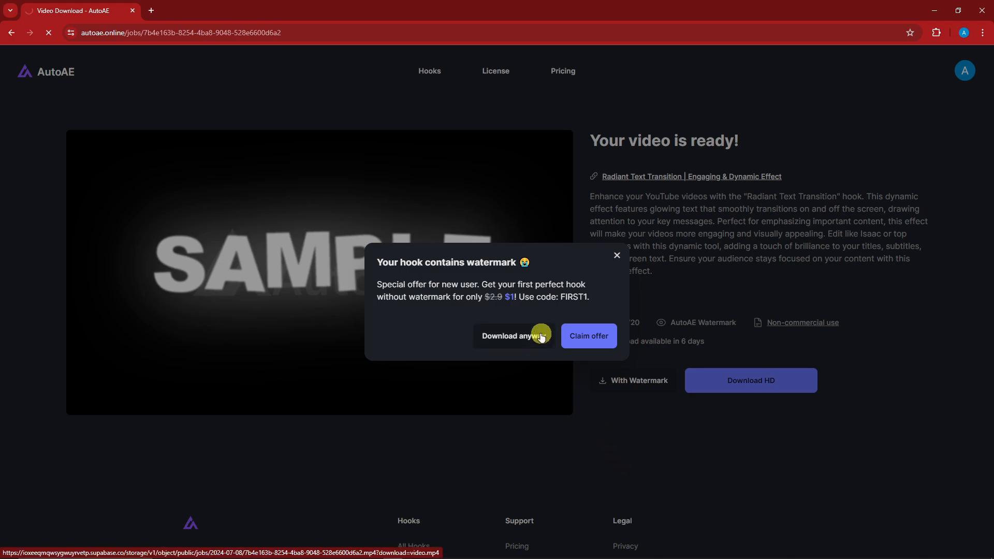
{"action": "left_click", "coordinate": [514, 336]}
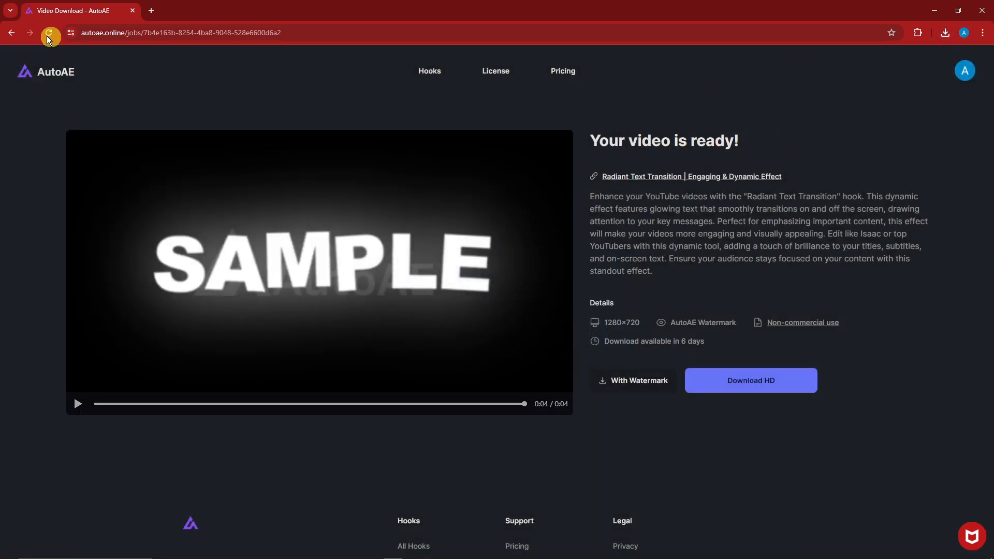
{"action": "mouse_move", "coordinate": [12, 32]}
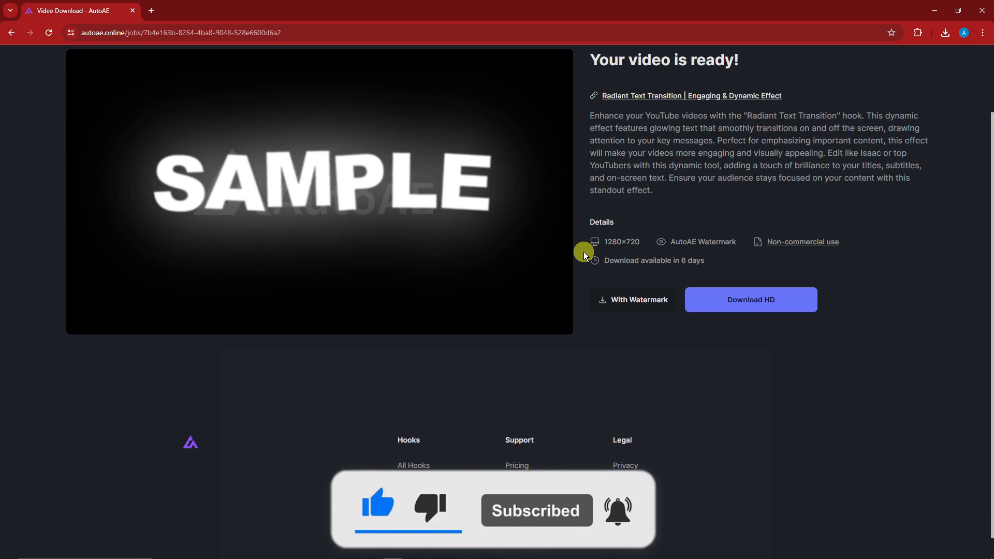
{"action": "scroll", "scroll_direction": "down", "scroll_amount": 3}
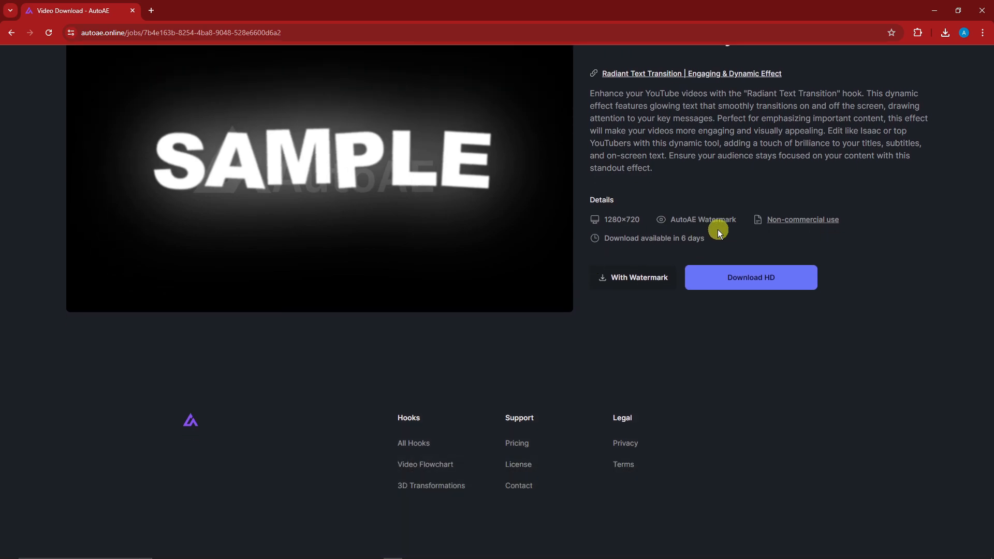
{"action": "mouse_move", "coordinate": [613, 232]}
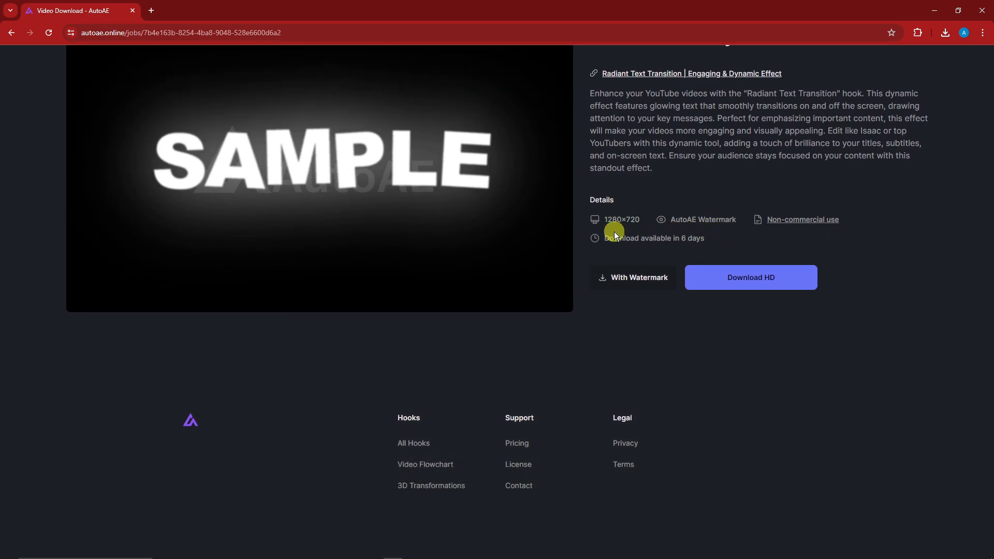